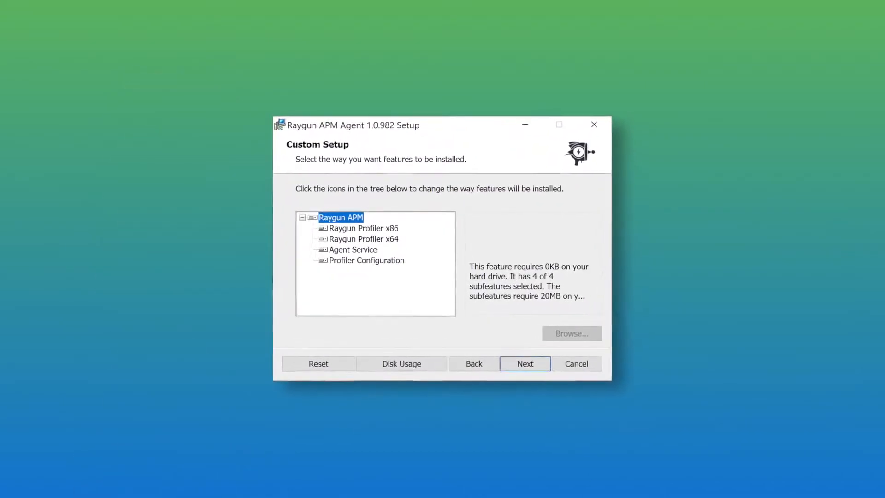
Keep all four APM agent features selected and continue the installation
left_click(525, 363)
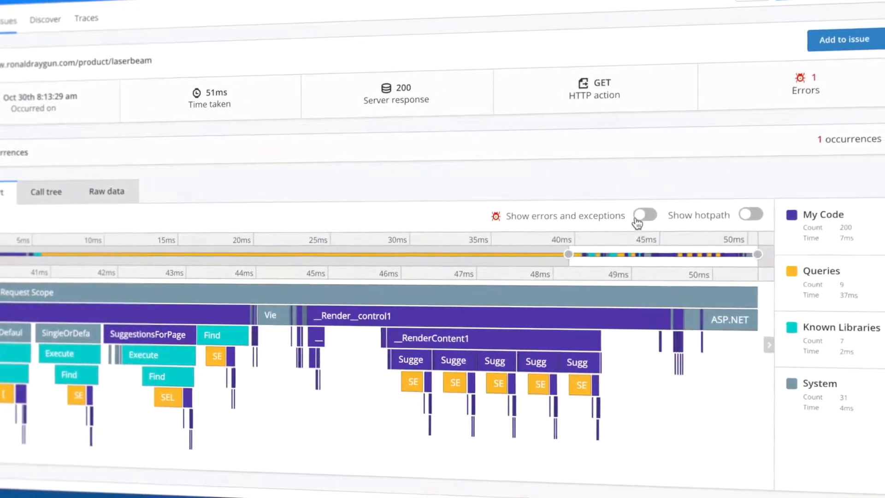
Show errors in the flame chart and view the SecurityContext.cs method source on GitHub
left_click(644, 214)
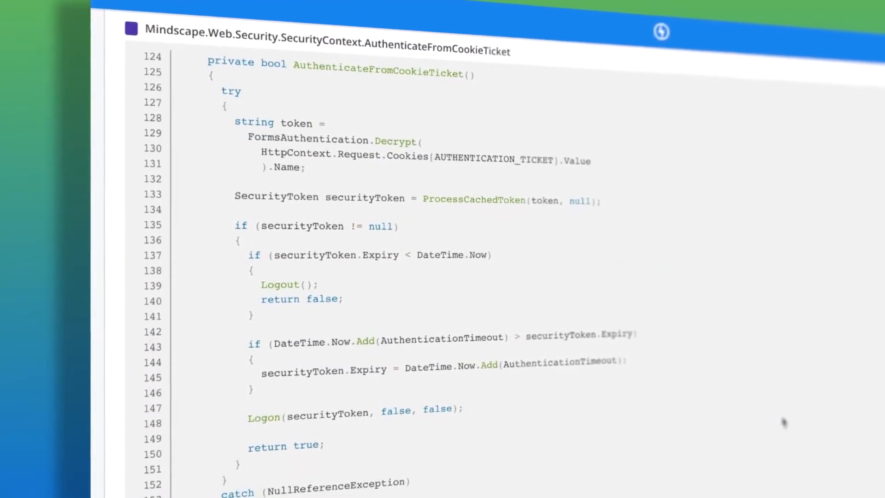
scroll("down", 3)
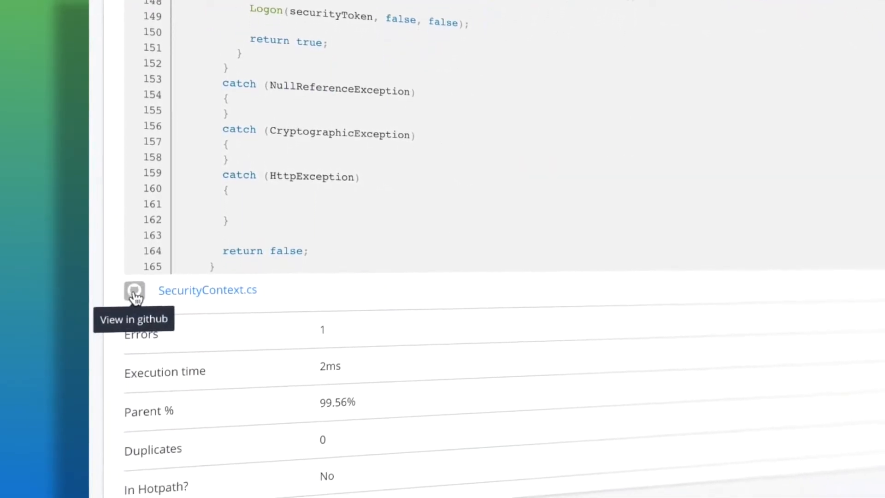
left_click(135, 289)
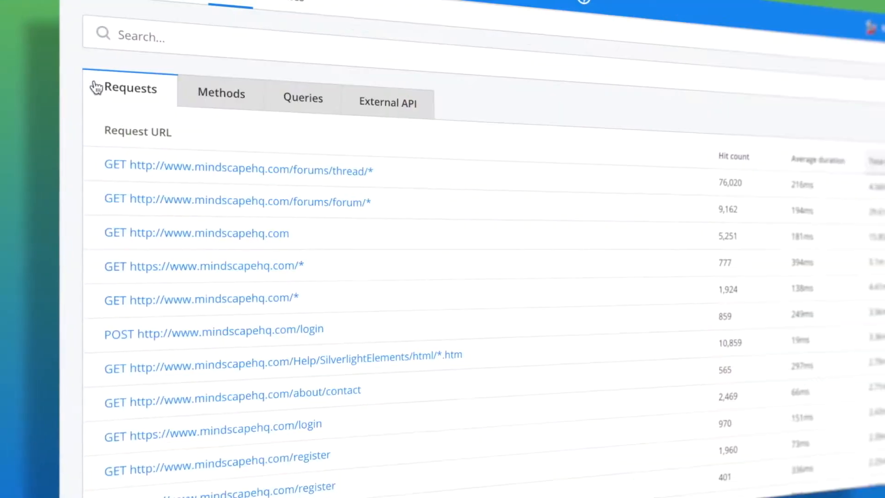
Review the traced Methods list, then the SQL Server Queries list
left_click(202, 93)
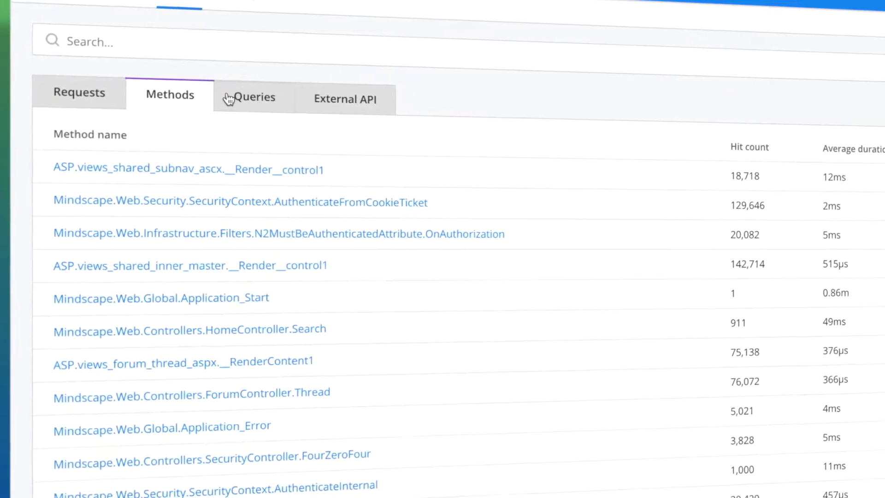
left_click(256, 97)
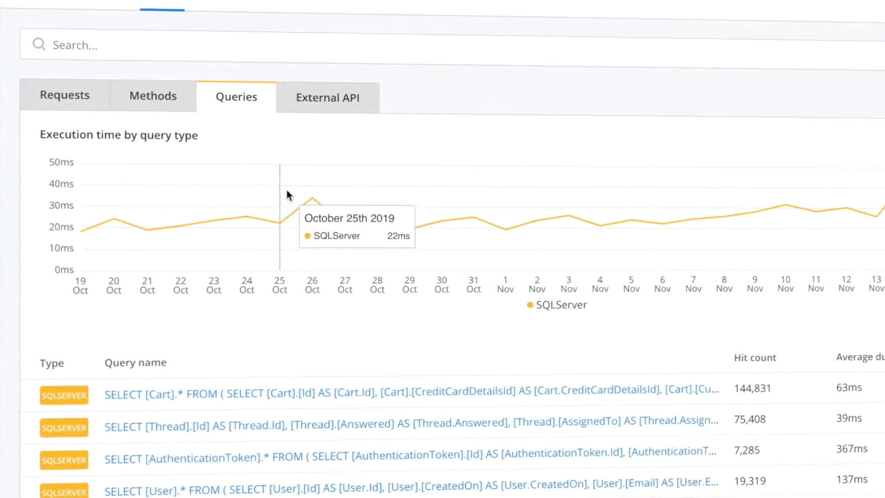
mouse_move(188, 424)
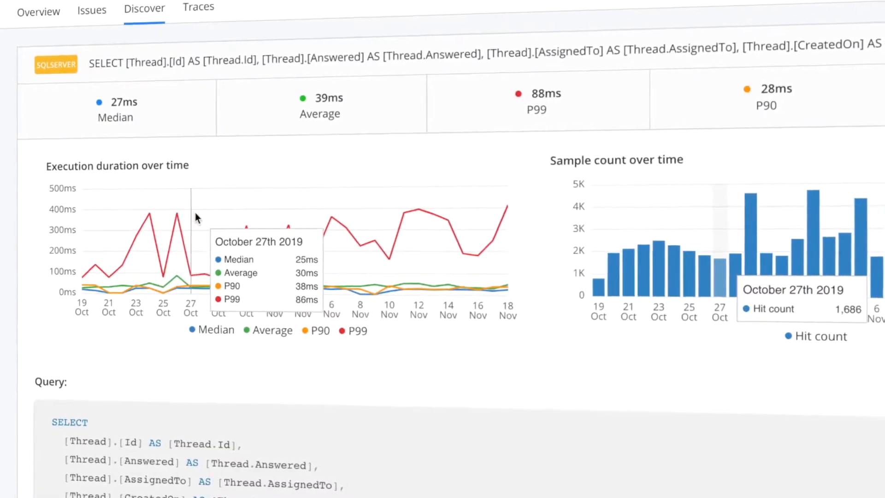
mouse_move(257, 220)
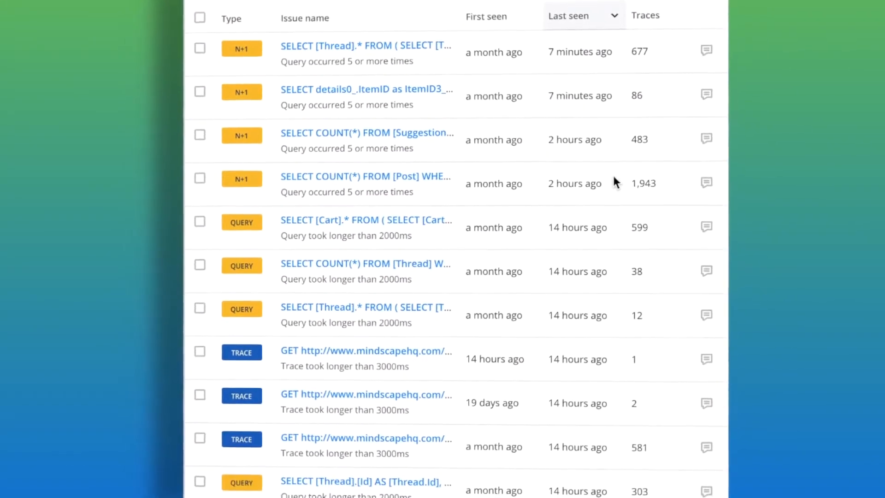
Open the top N+1 Thread query issue and search assignees for 'eloi'
scroll("down", 3)
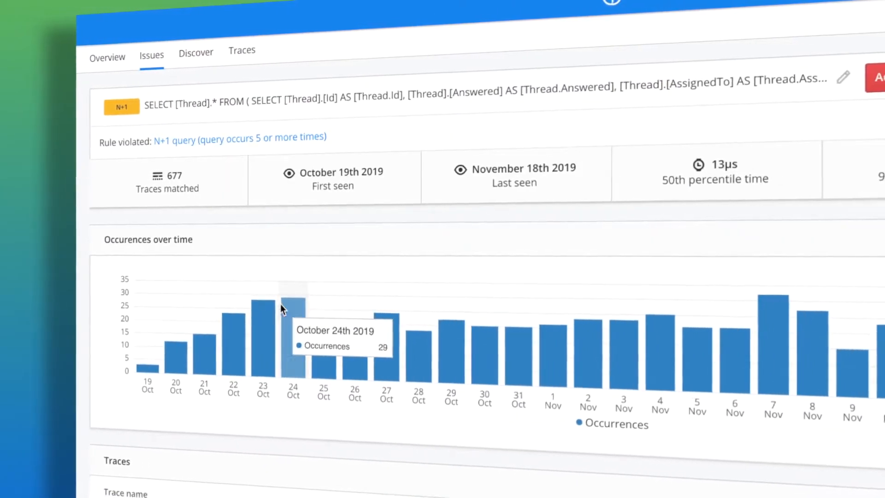
type("eloi")
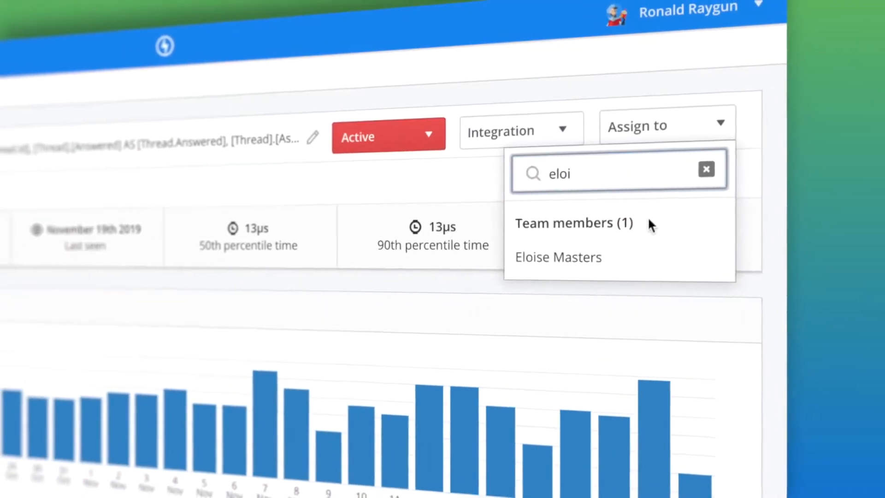
Assign the issue to the found teammate and create GitHub issue 'Slow query on forums'
left_click(558, 257)
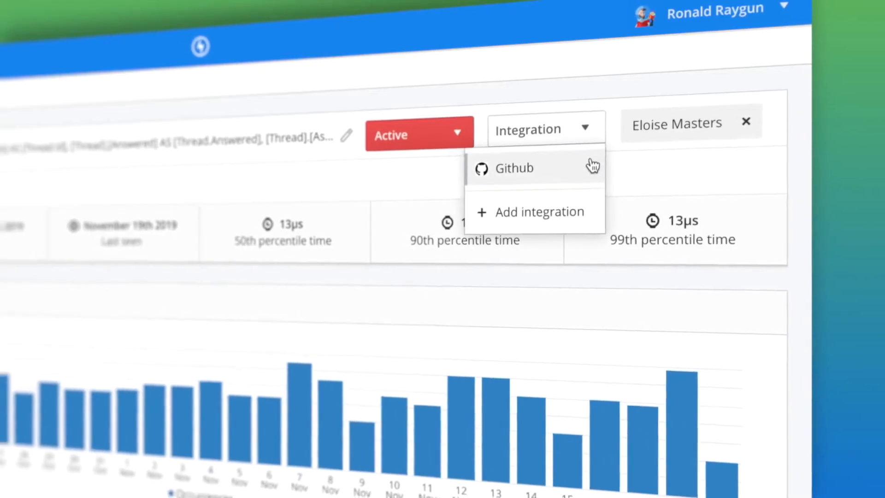
left_click(513, 167)
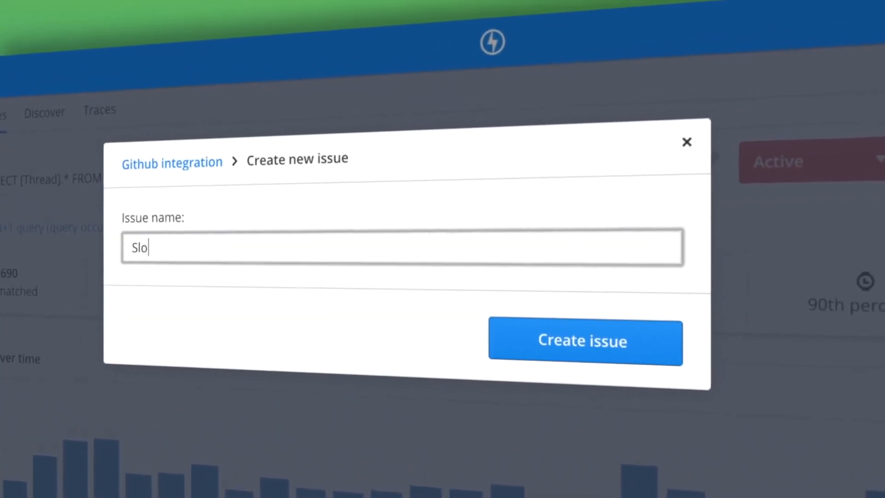
type("w query on forums")
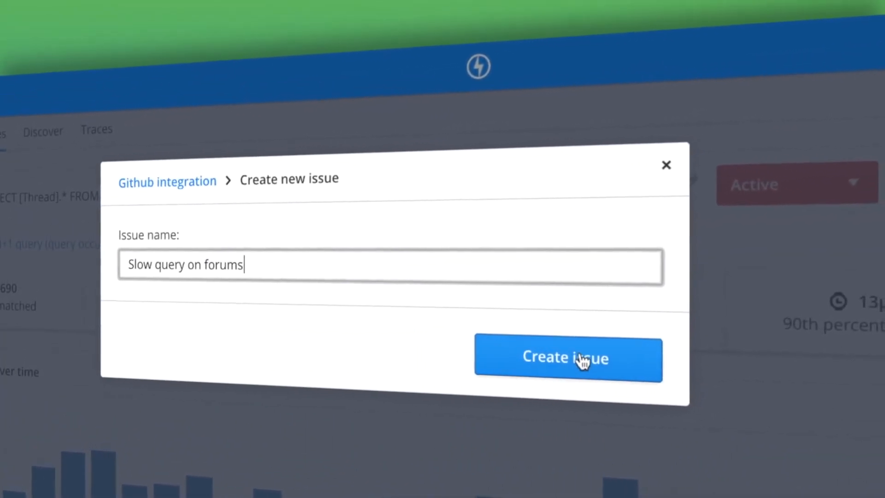
left_click(568, 358)
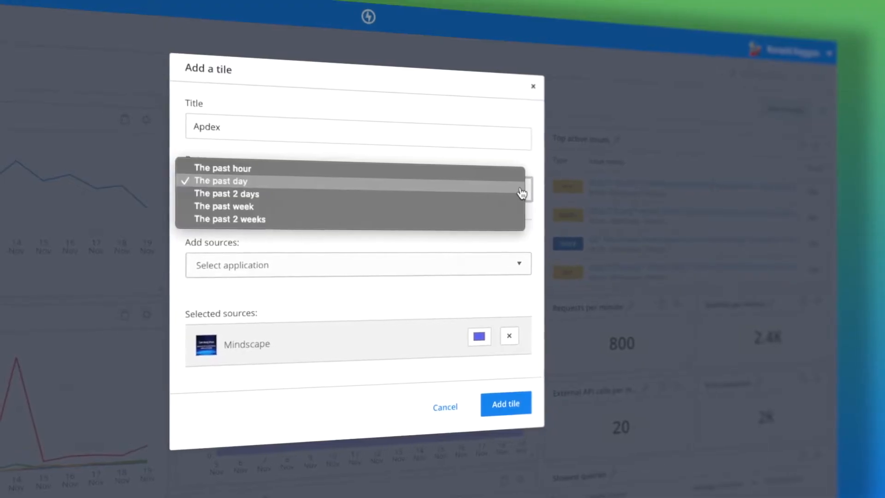
Add the Apdex tile with date range 'The past week' and review it on the dashboard
left_click(224, 205)
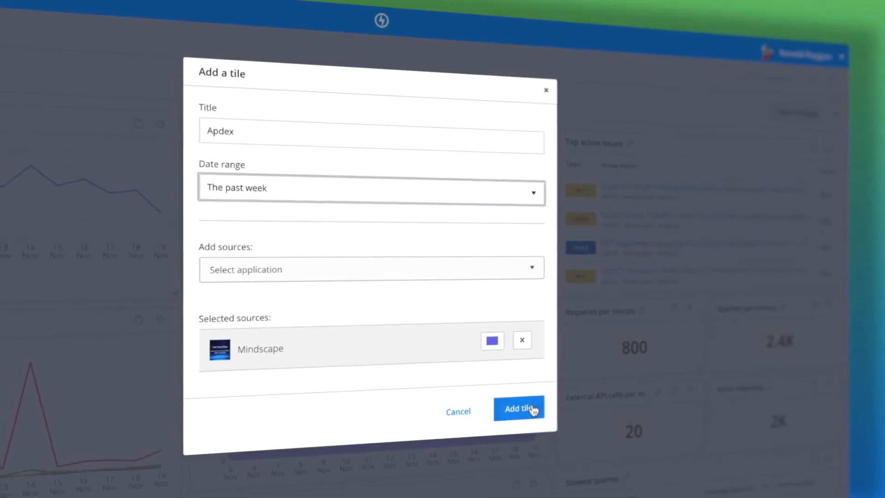
left_click(518, 409)
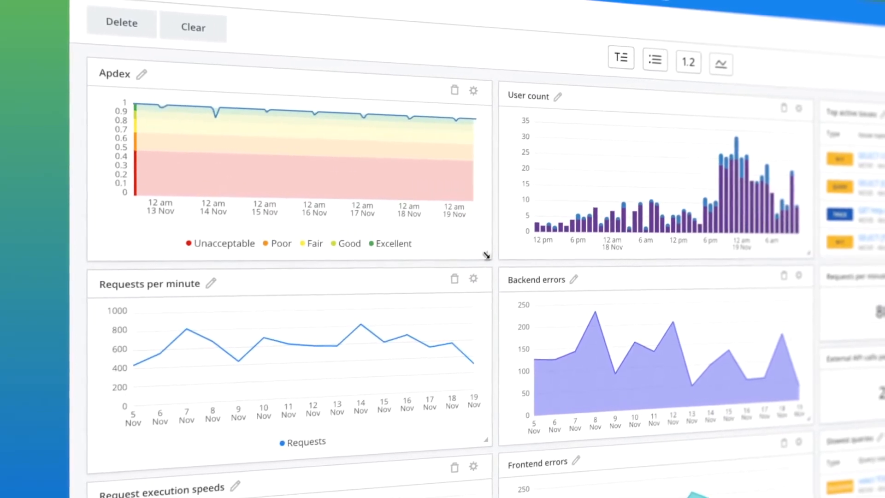
scroll("down", 3)
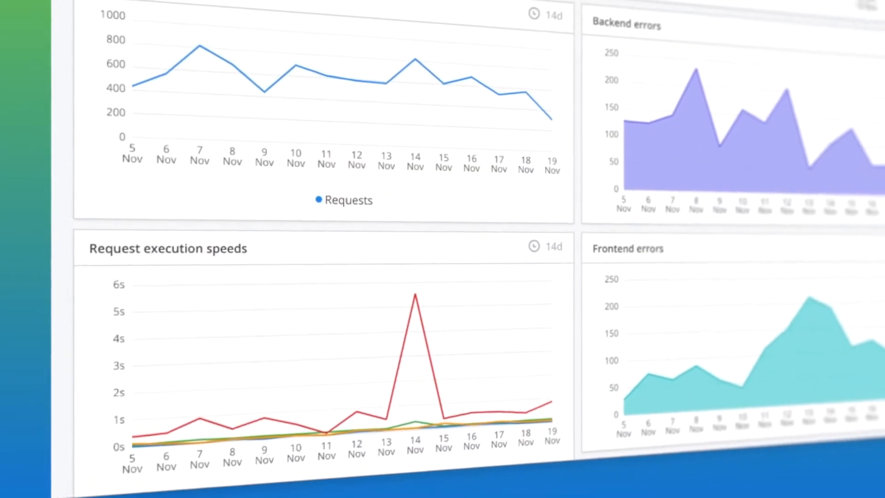